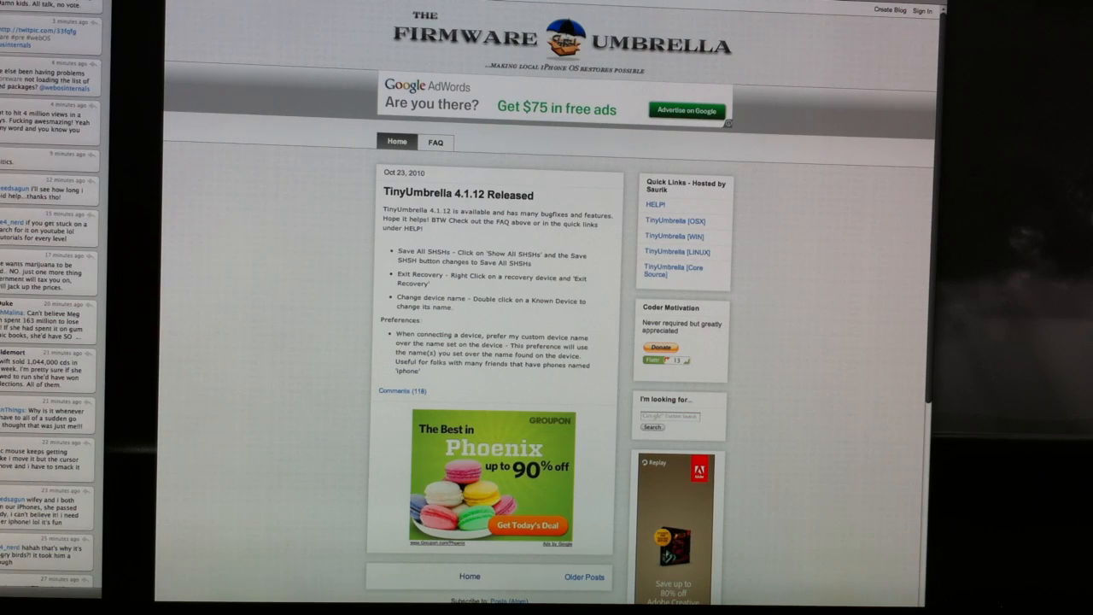
{"action": "mouse_move", "coordinate": [748, 205]}
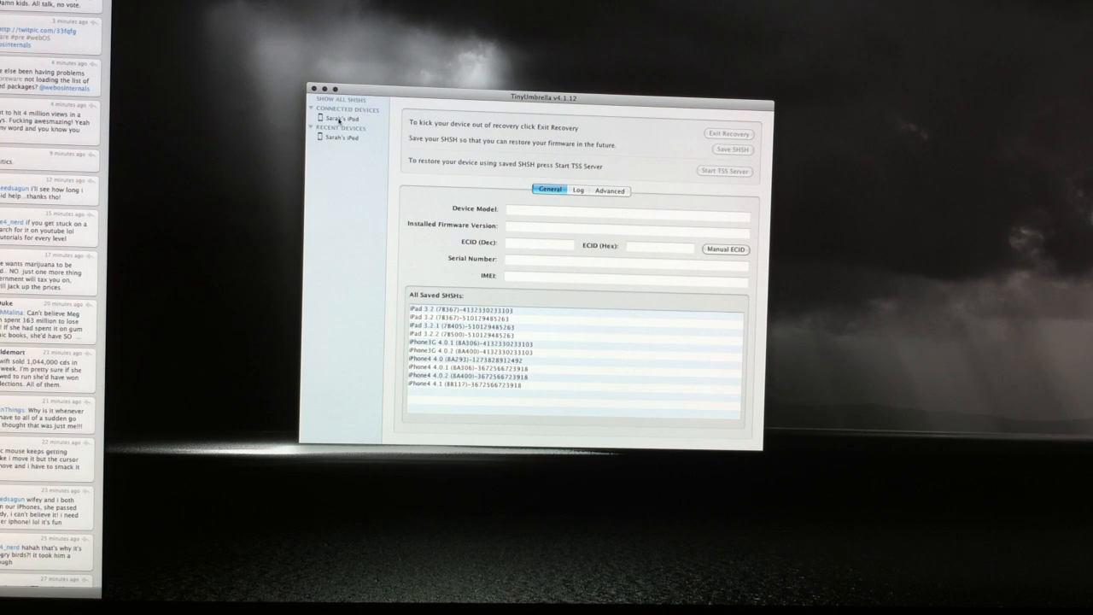
- Select the connected iPad to show its model, firmware 4.0, ECID and serial number
{"action": "left_click", "coordinate": [342, 118]}
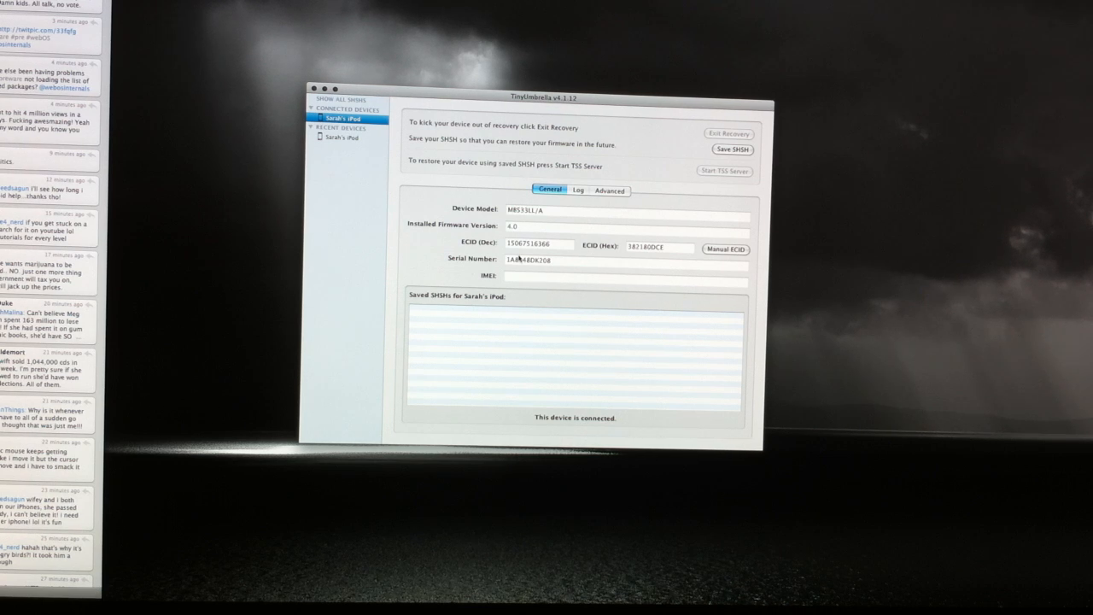
{"action": "mouse_move", "coordinate": [635, 203]}
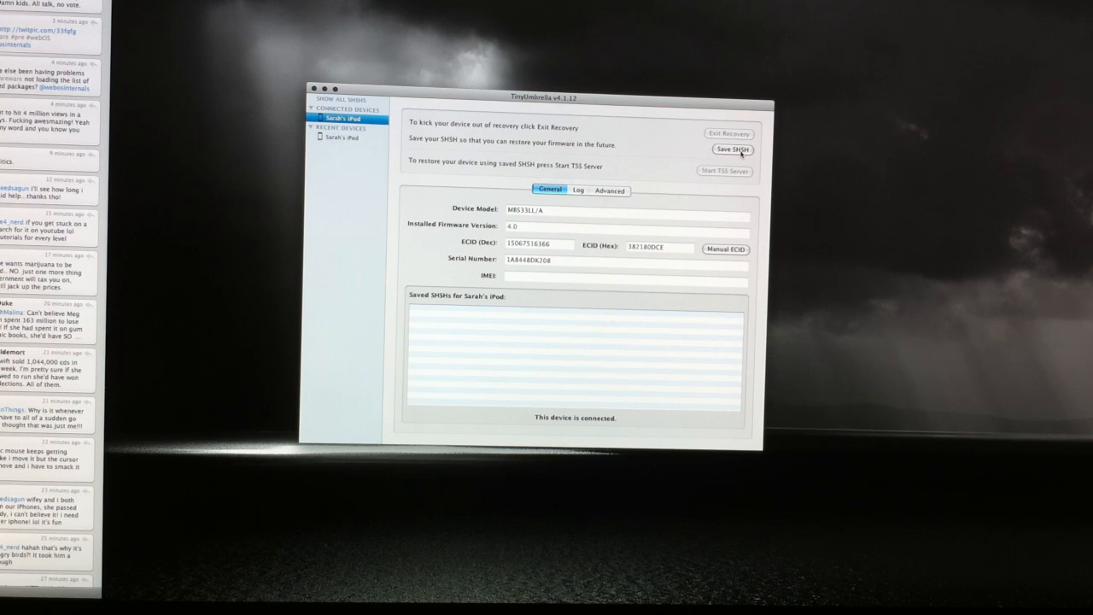
- Start Save SHSH to fetch the iPad's blobs, with the progress bar running
{"action": "left_click", "coordinate": [733, 151]}
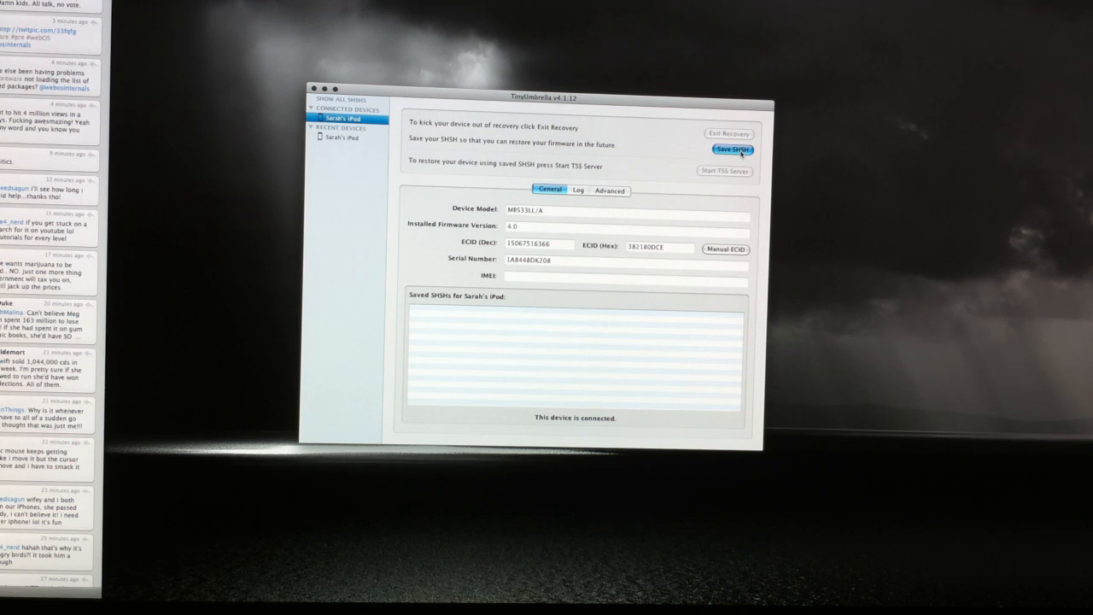
{"action": "left_click", "coordinate": [731, 150]}
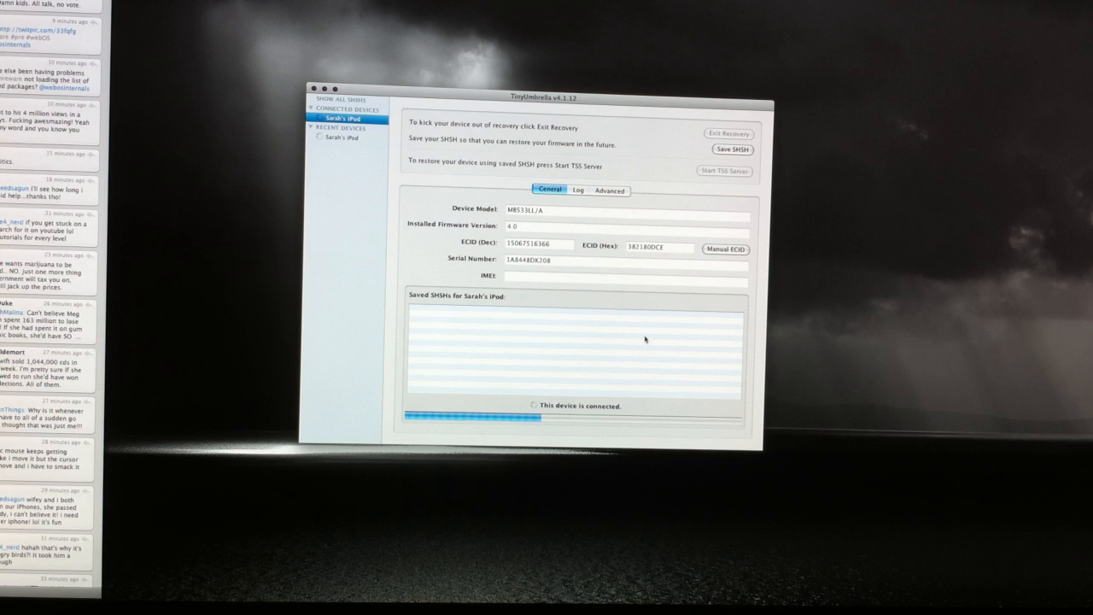
{"action": "mouse_move", "coordinate": [516, 236]}
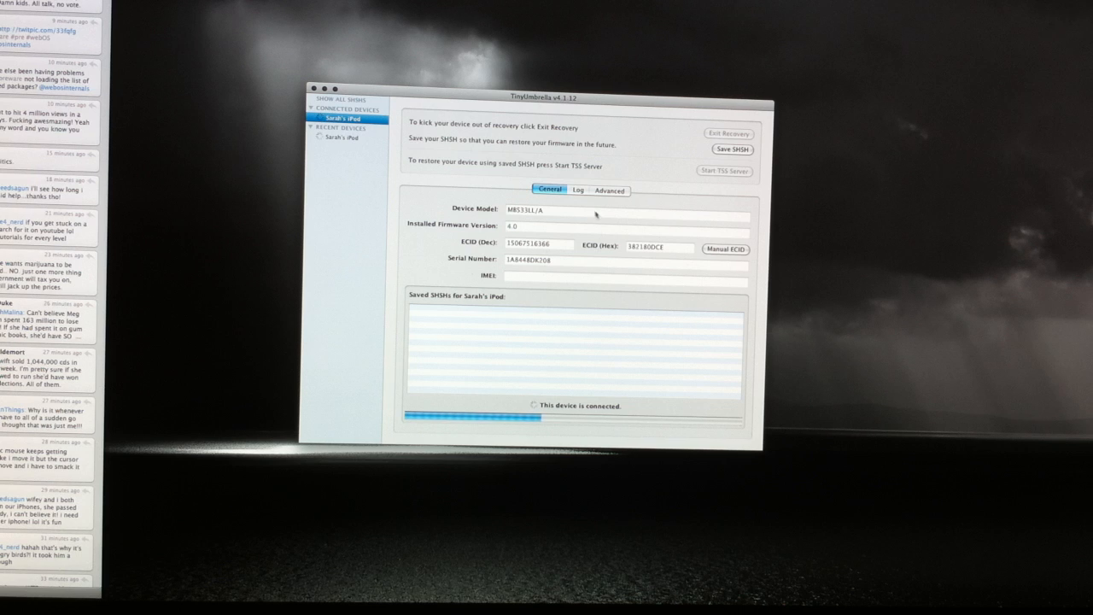
- Watch the save in the Log view, then return to General showing two saved iPad SHSH entries
{"action": "left_click", "coordinate": [577, 190]}
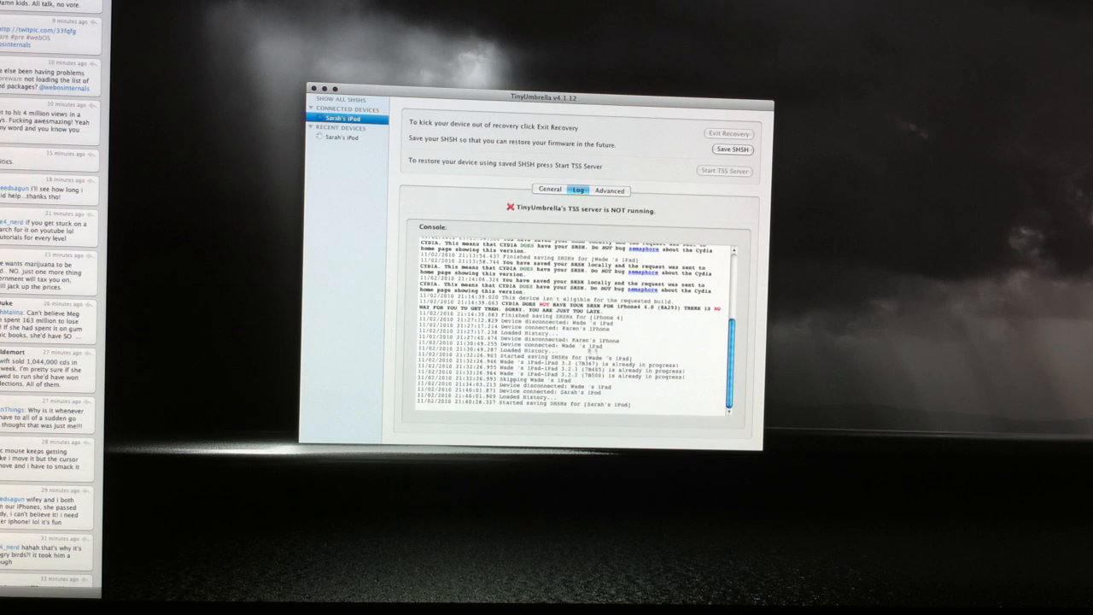
{"action": "mouse_move", "coordinate": [620, 321]}
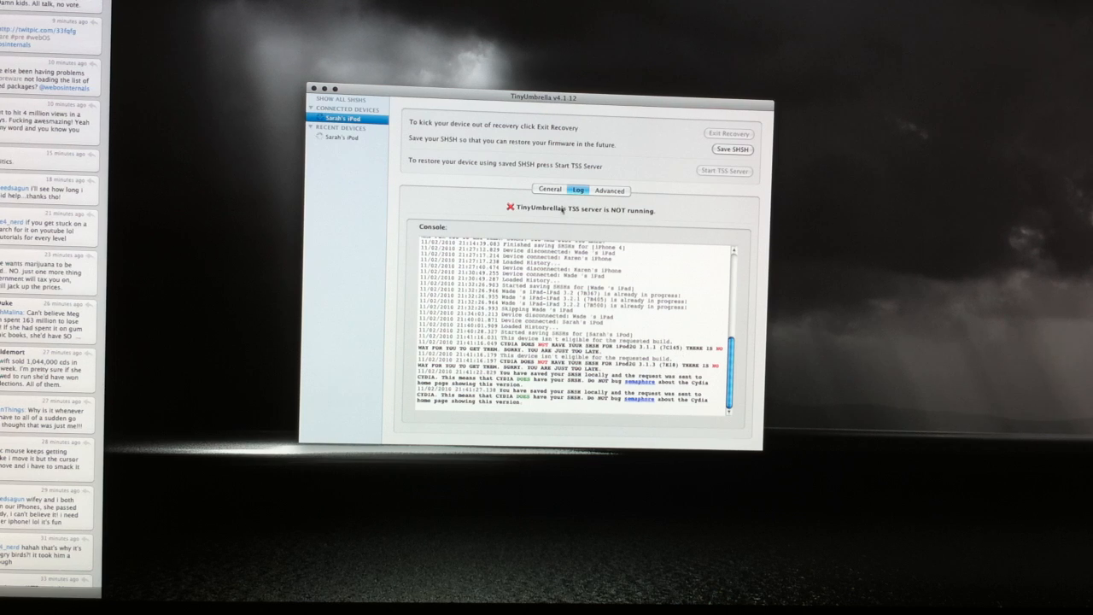
{"action": "left_click", "coordinate": [551, 190]}
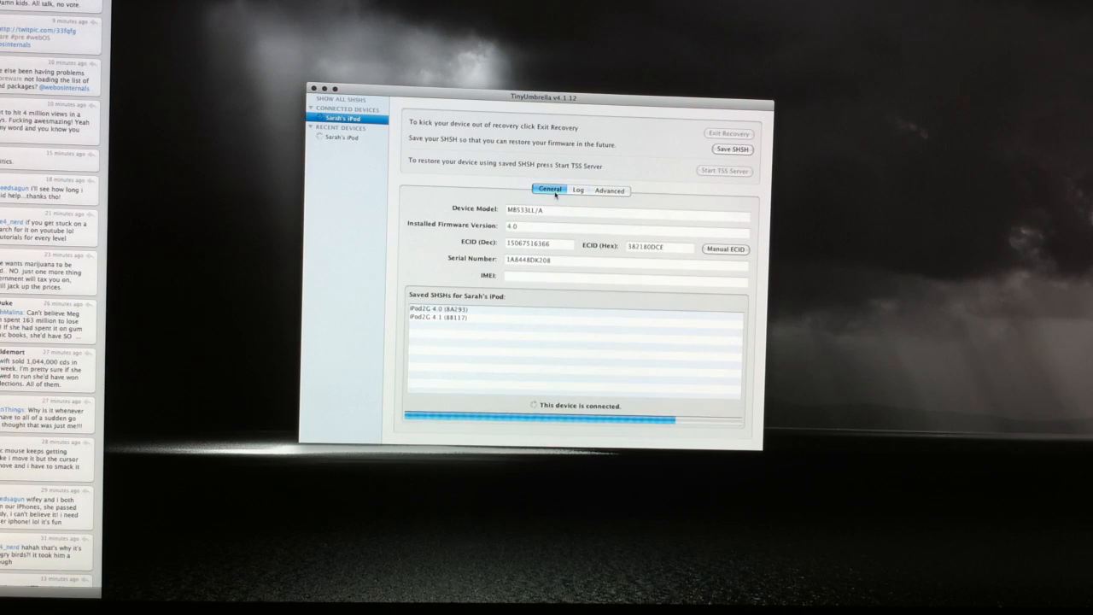